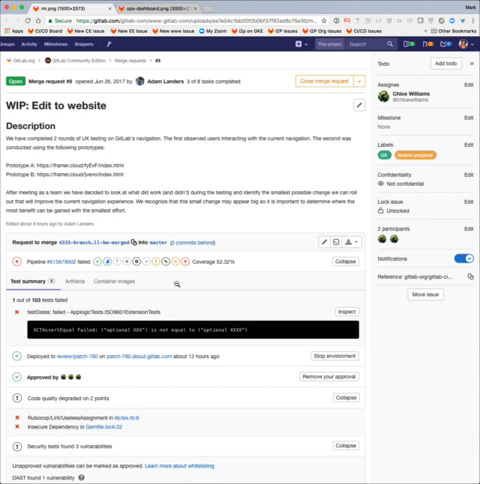
scroll(down, 3)
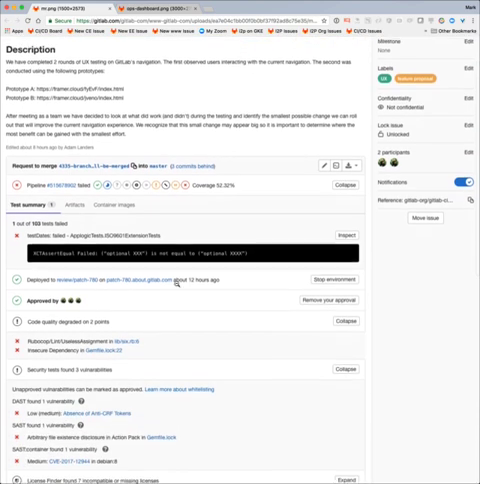
scroll(down, 3)
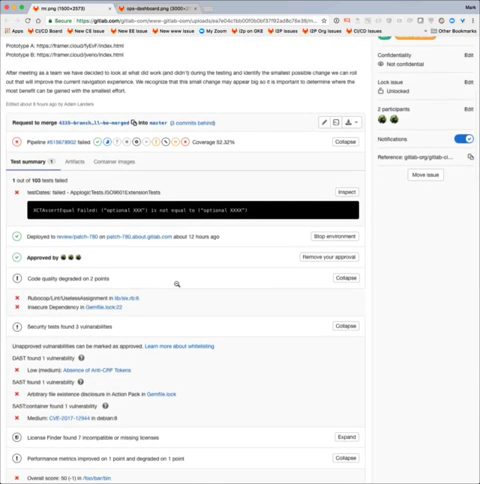
scroll(down, 3)
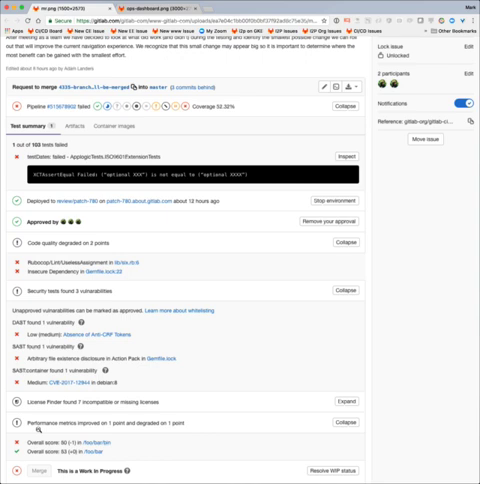
scroll(down, 3)
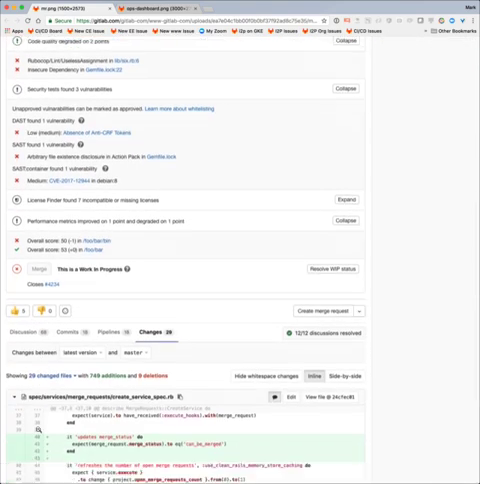
scroll(down, 3)
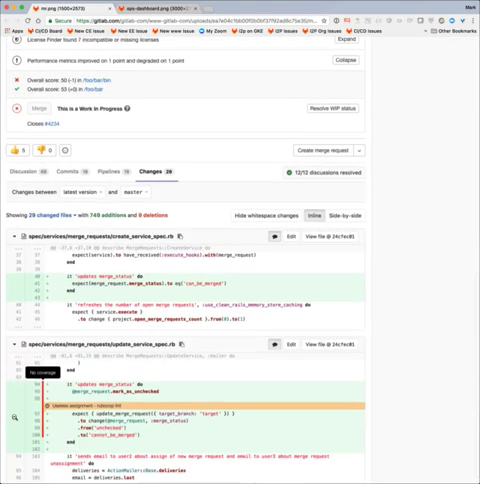